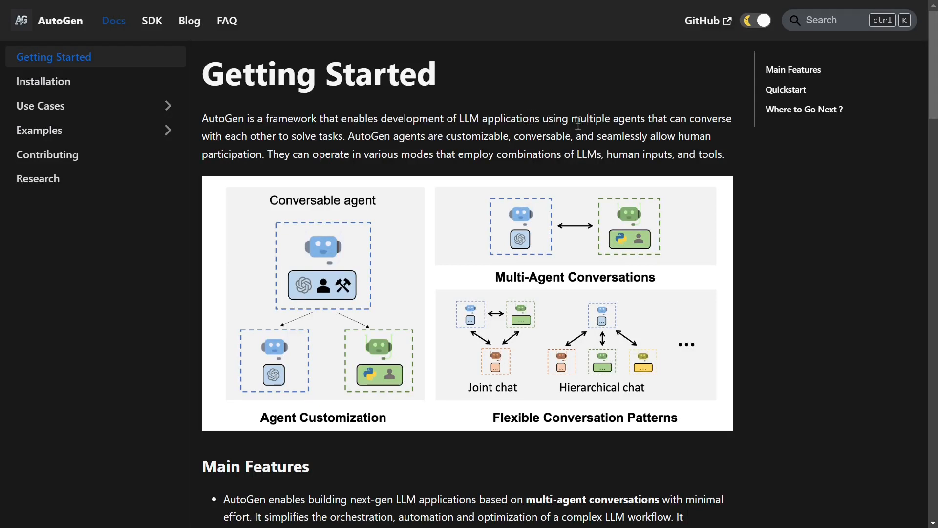
mouse_move(716, 126)
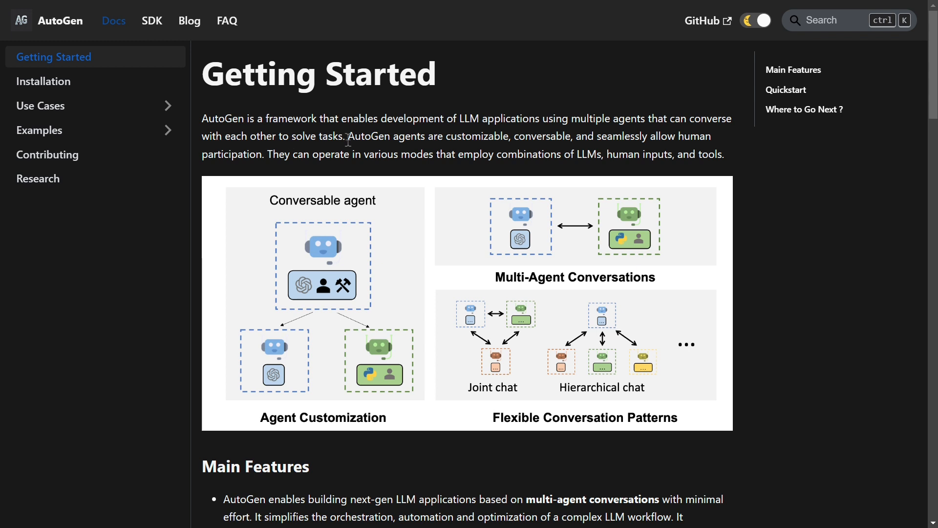
mouse_move(471, 253)
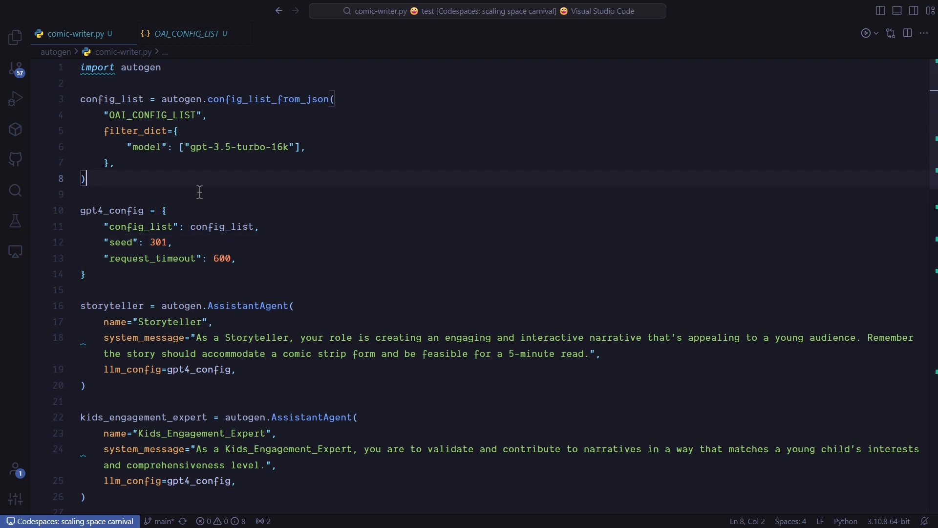
Scroll through comic-writer.py before stripping it back to the import autogen line.
scroll("down", 3)
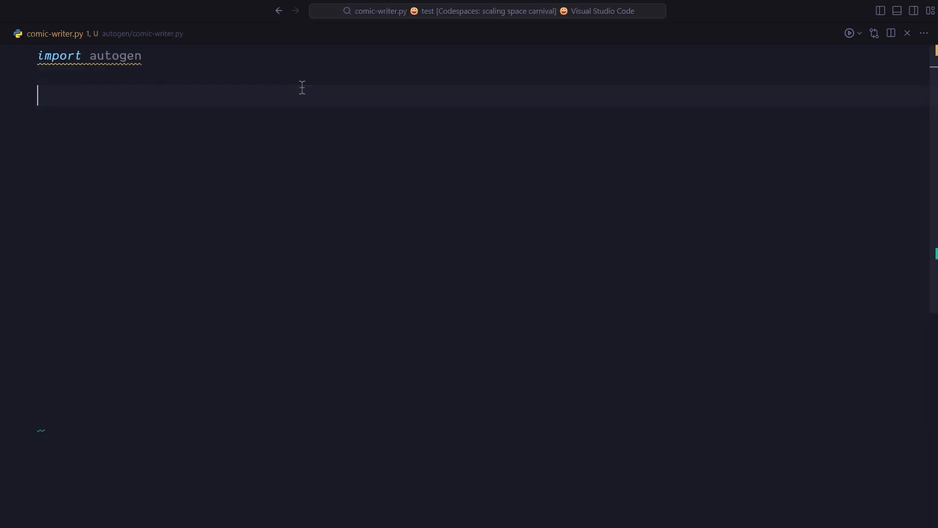
Write config_list from OAI_CONFIG_LIST for gpt-3.5-turbo-16k and start the gpt4_config dictionary.
type("config_list = autogen.config_list_from_json(")
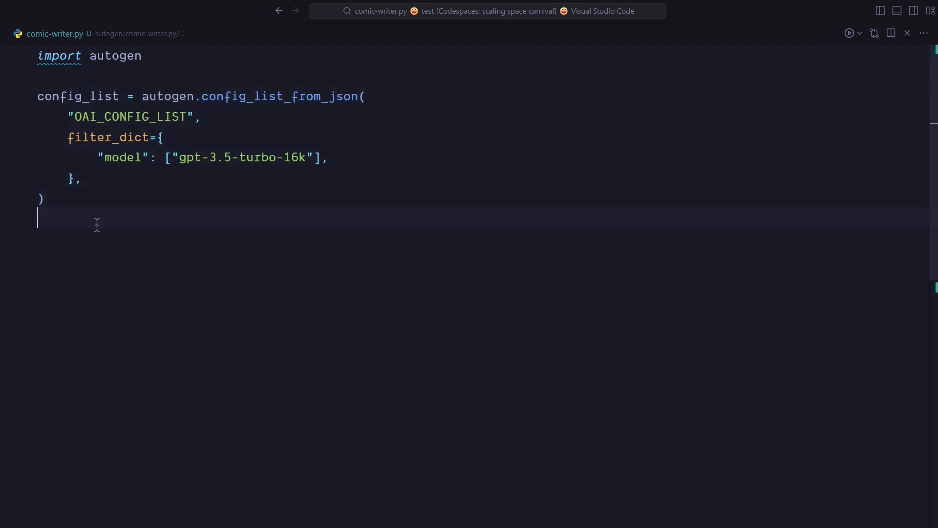
type("gpt4_config = {")
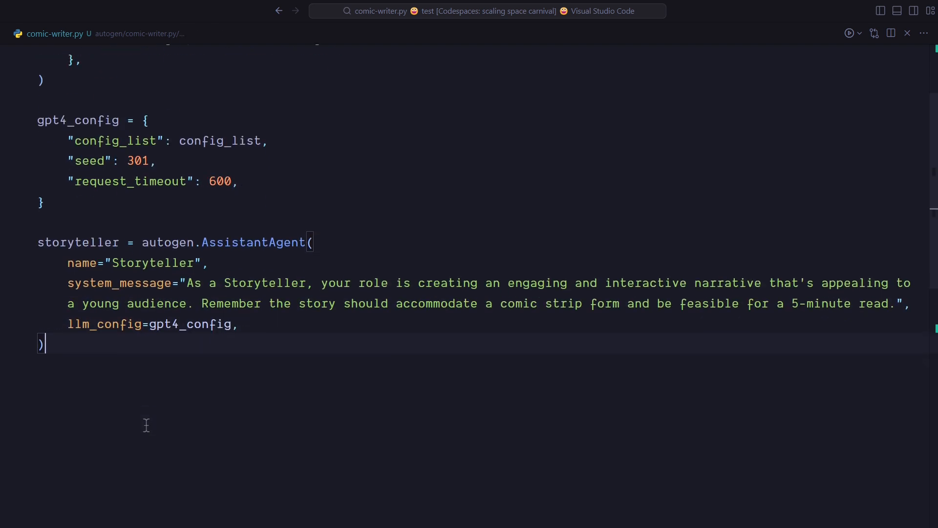
Review the Storyteller AssistantAgent block, selecting its name to explain its role.
scroll("down", 3)
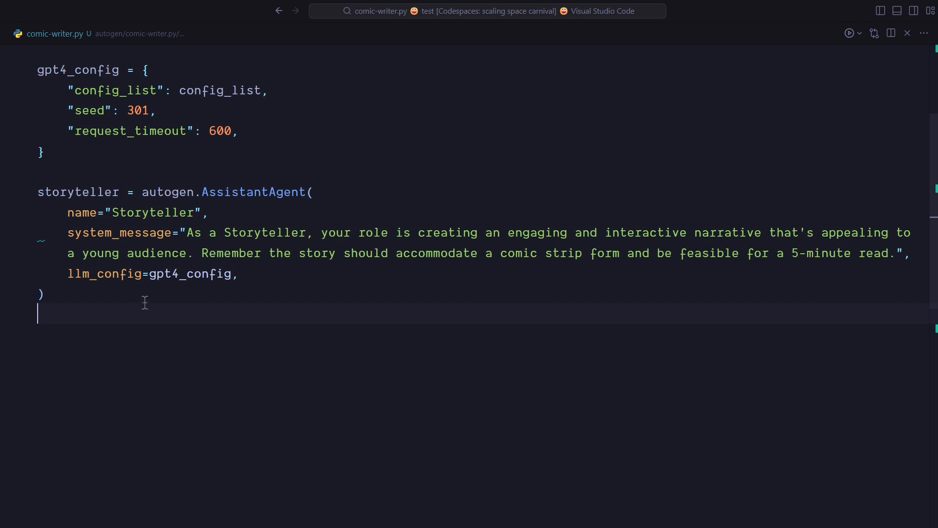
double_click(78, 191)
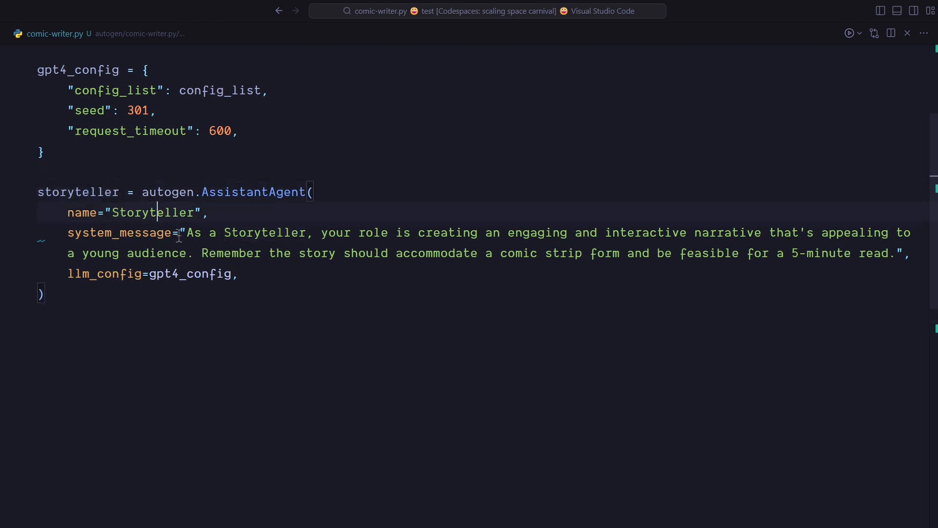
mouse_move(189, 232)
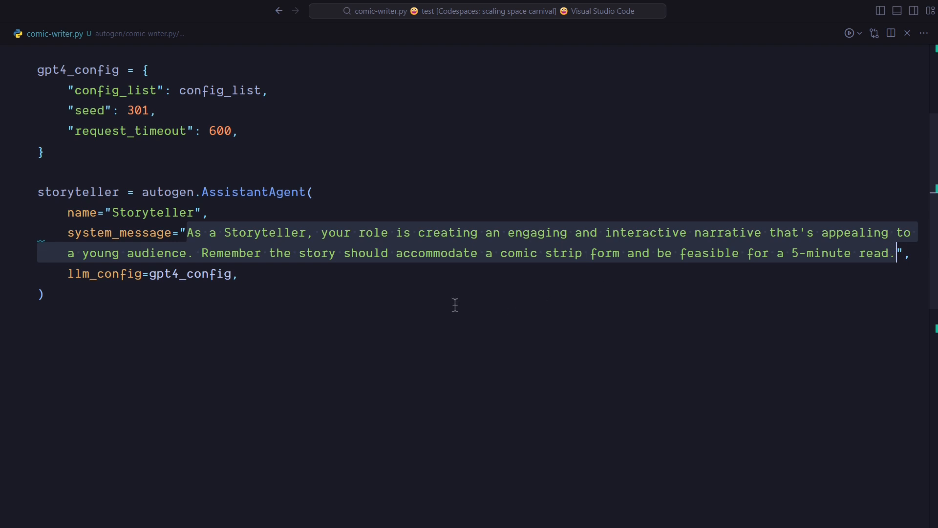
mouse_move(388, 284)
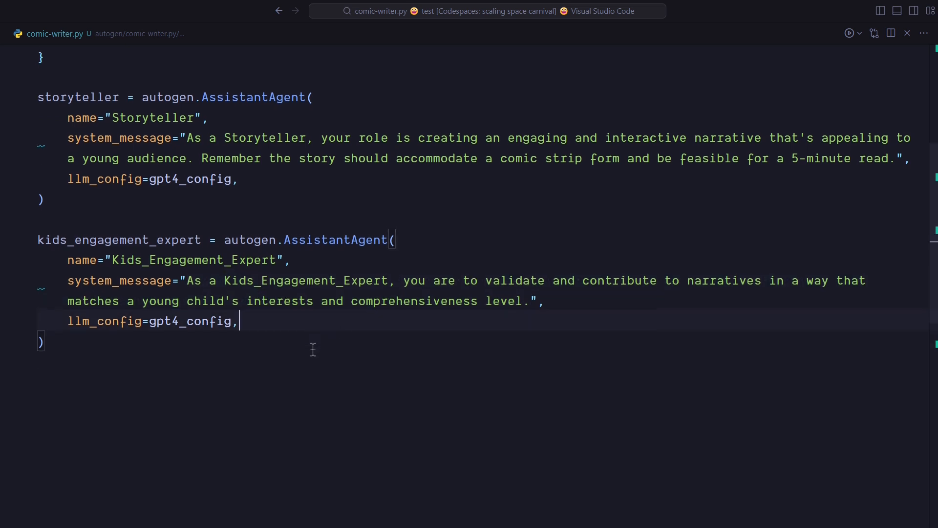
Scroll to the Kids_Engagement_Expert agent validating narratives for a young child's interests.
scroll("down", 3)
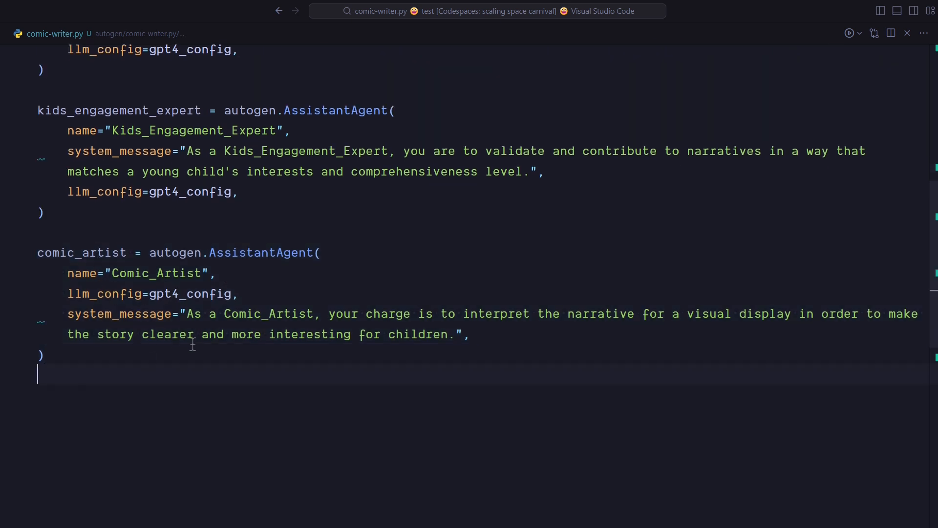
Review the Comic_Artist and Content_Editor agents, highlighting the Content_Editor's llm_config setting.
left_click_drag(189, 313, 455, 335)
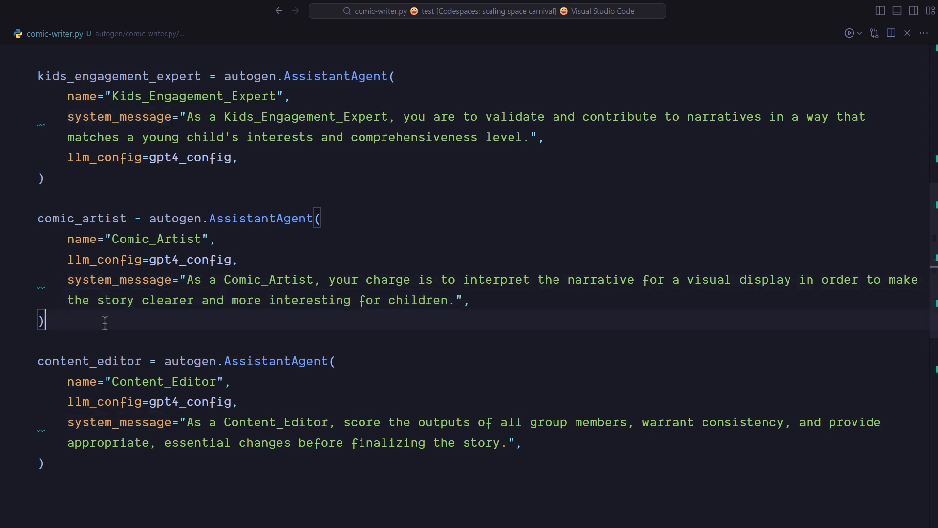
double_click(89, 361)
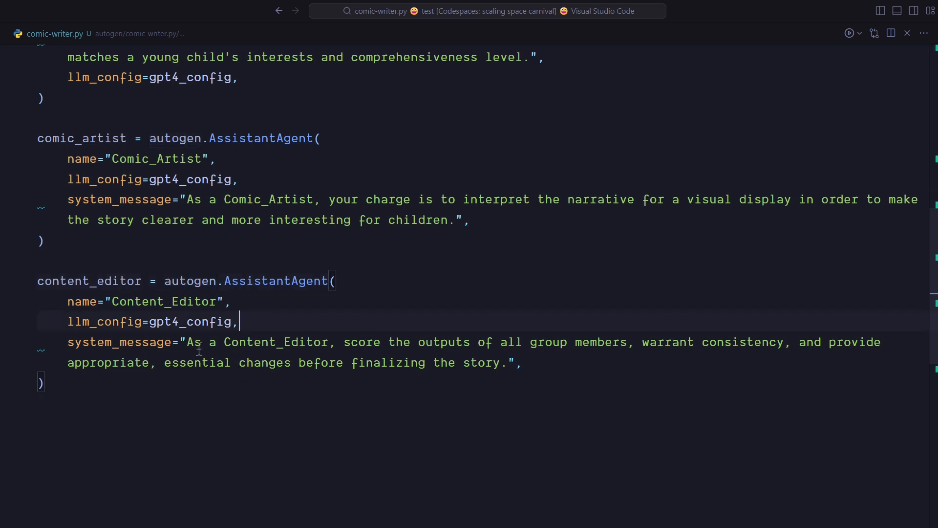
mouse_move(536, 378)
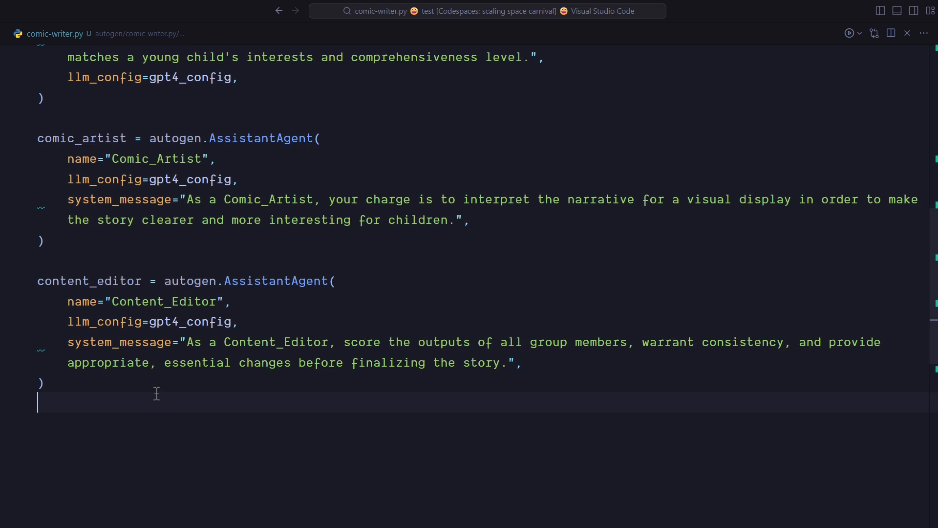
scroll("down", 3)
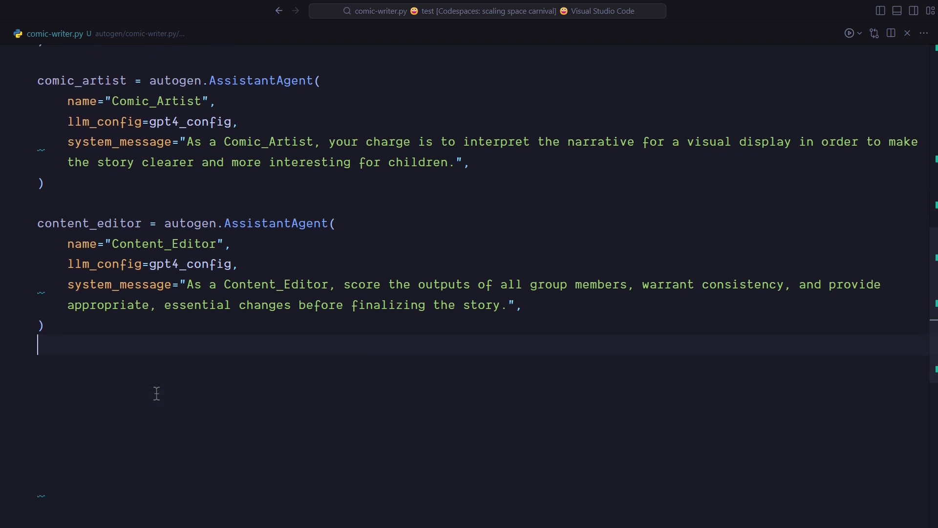
mouse_move(119, 284)
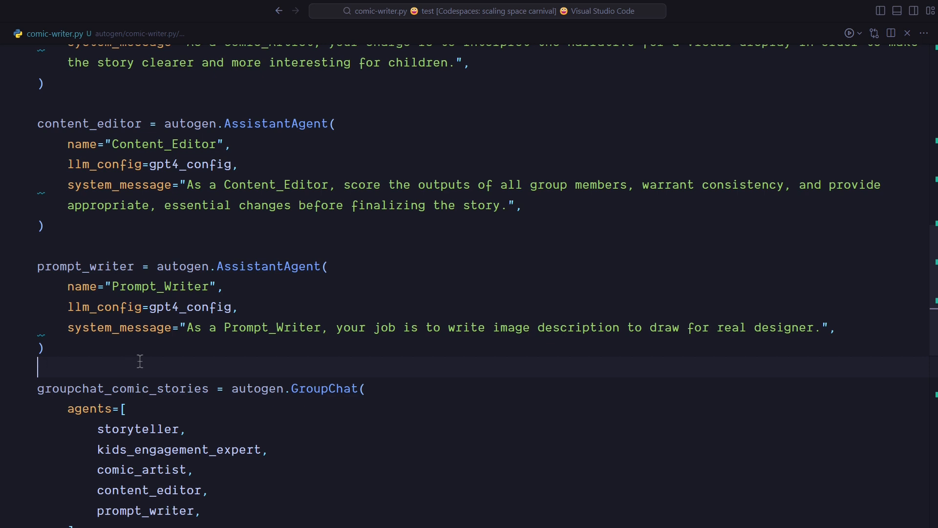
Give the group chat messages=[] and max_round=6, then start manager_comic_stories as an autogen.GroupChatManager.
scroll("down", 3)
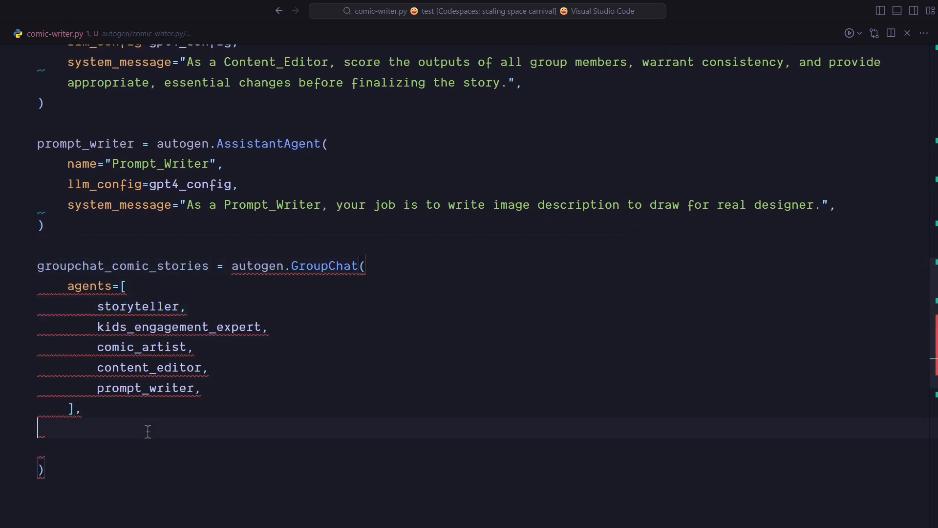
type("messages=[],")
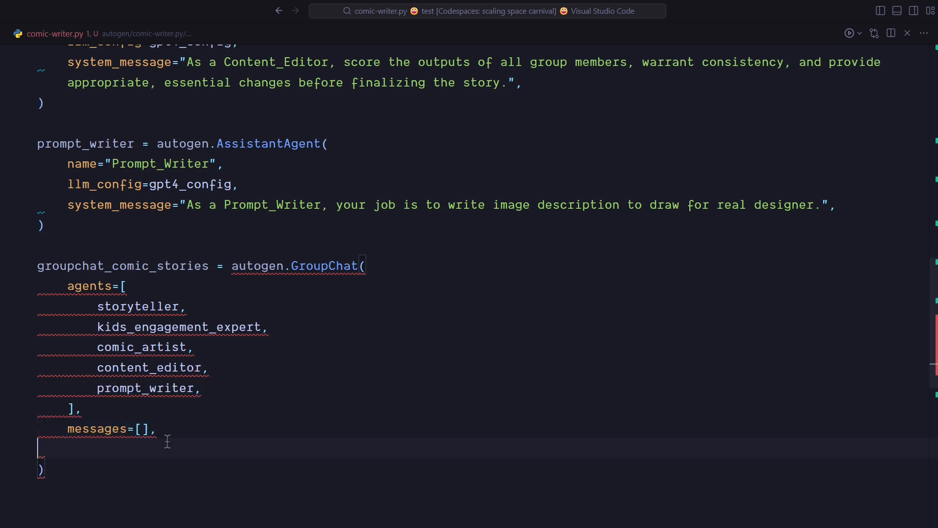
left_click(157, 428)
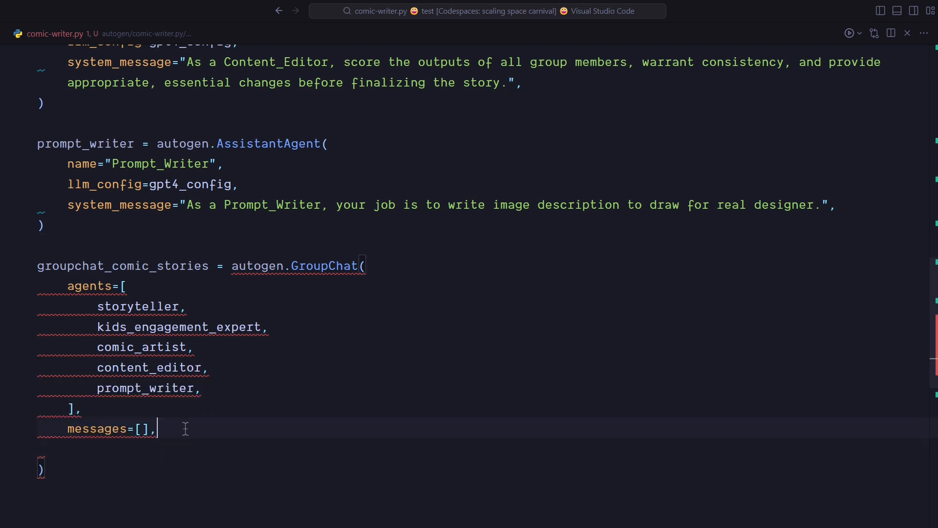
key("Enter")
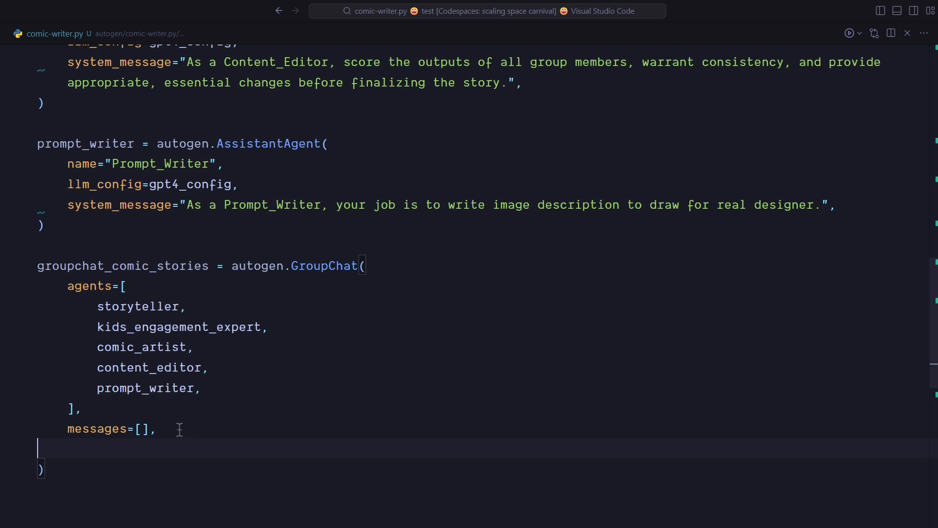
mouse_move(138, 429)
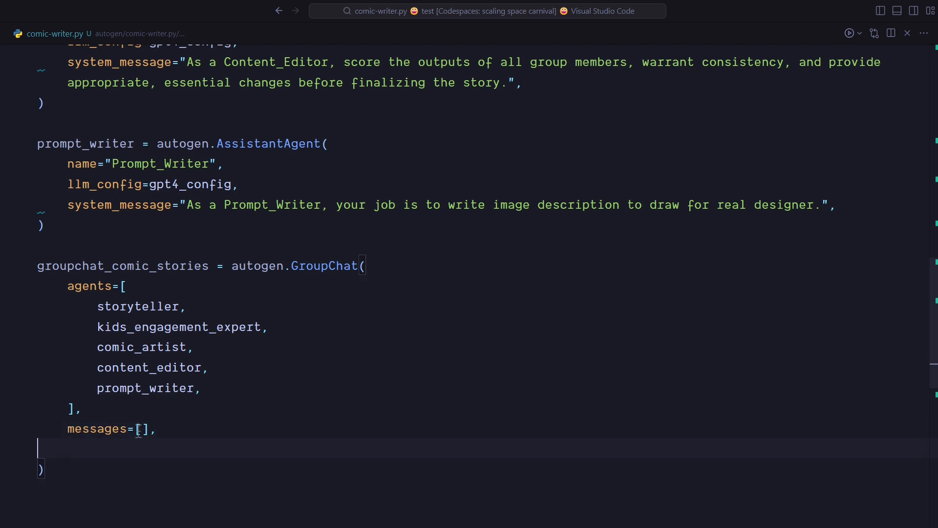
type("max_round=6,")
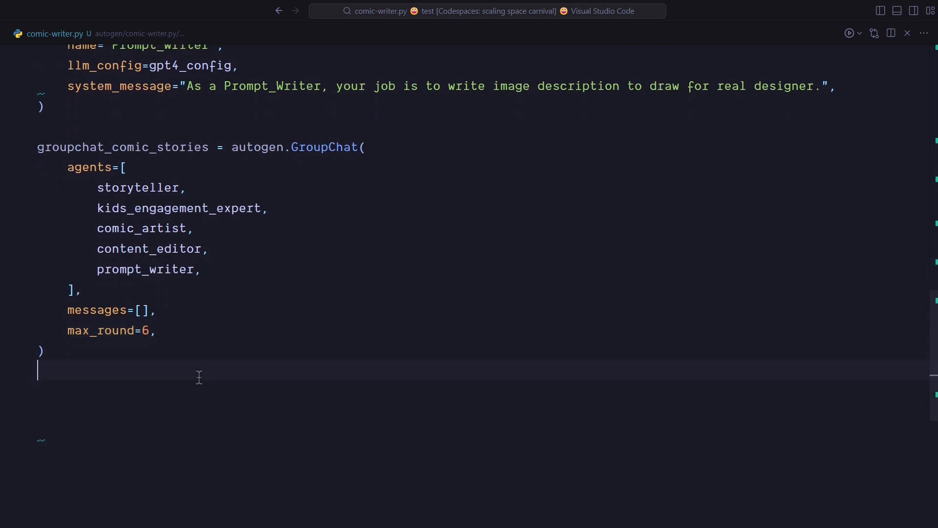
type("manager_comic_stories = autogen.GroupChatManager(")
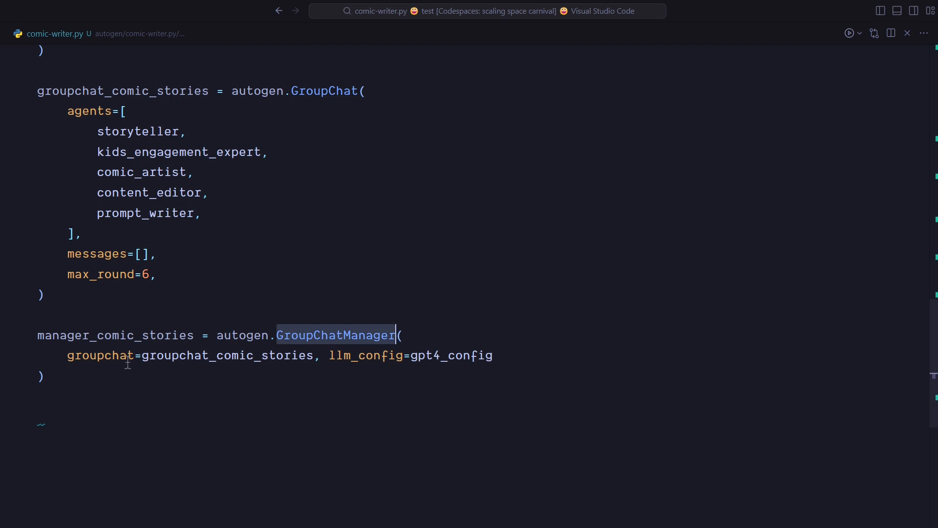
Select a name in the manager definition while filling in its groupchat and gpt4_config.
double_click(226, 355)
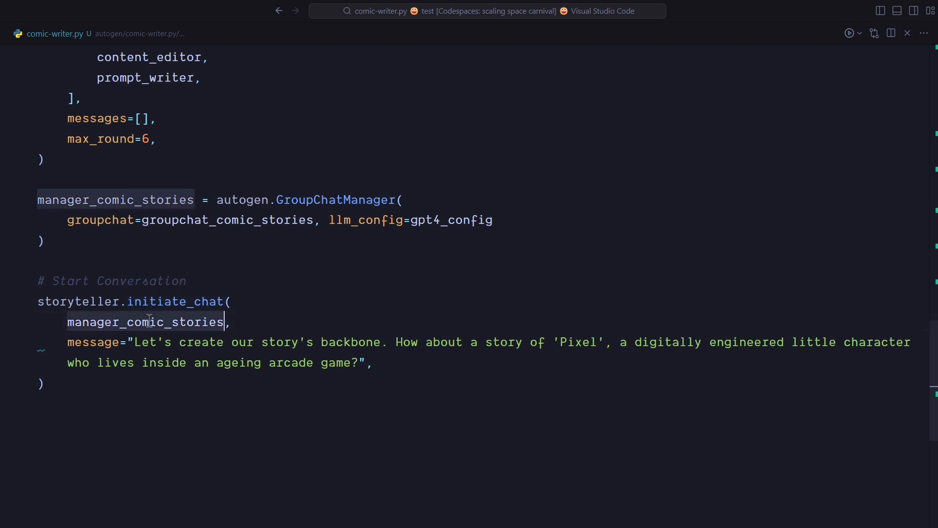
mouse_move(143, 321)
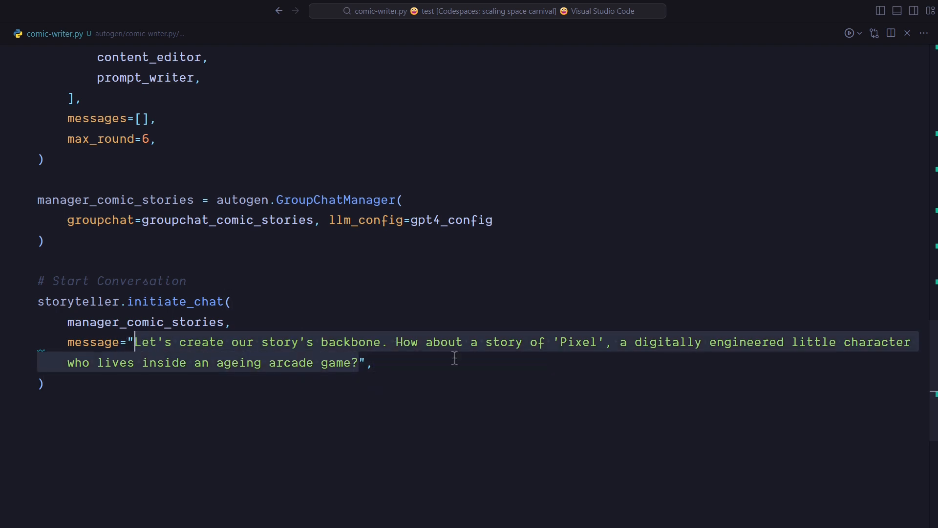
mouse_move(736, 354)
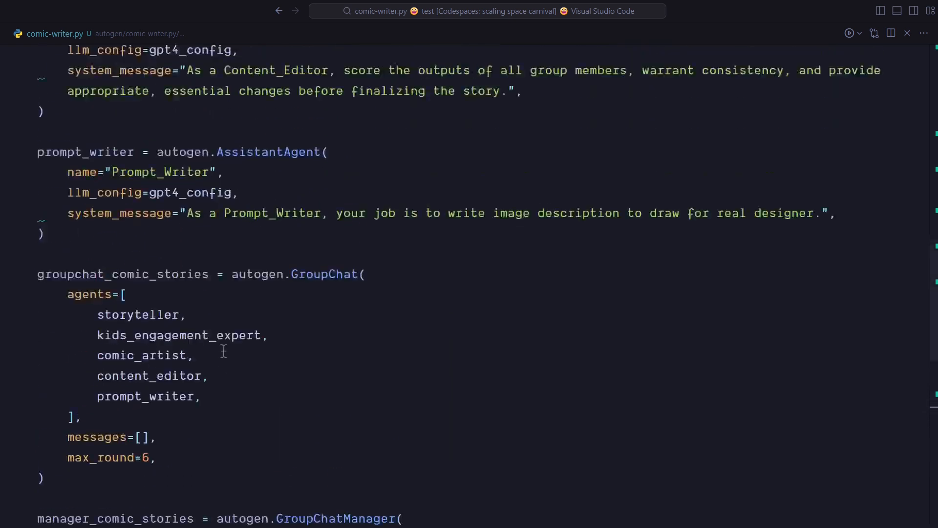
scroll("up", 3)
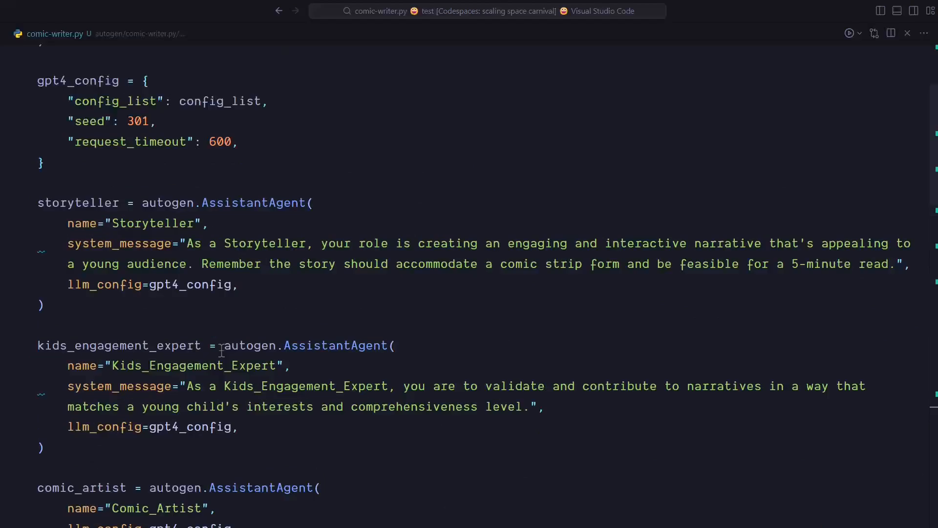
scroll("down", 3)
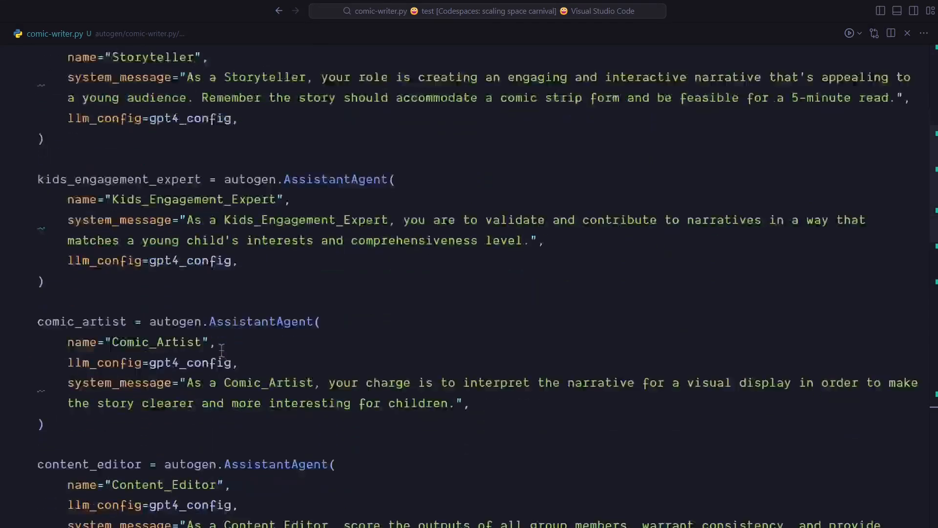
scroll("down", 3)
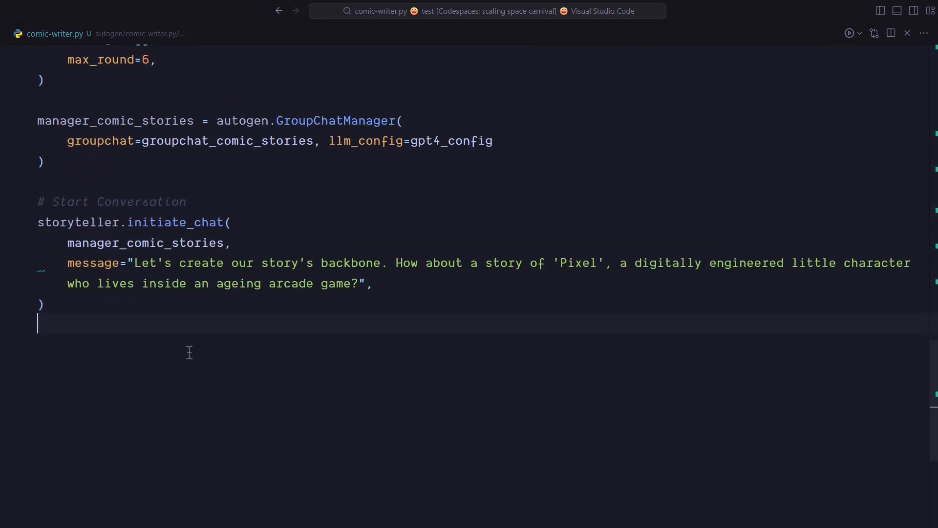
mouse_move(189, 364)
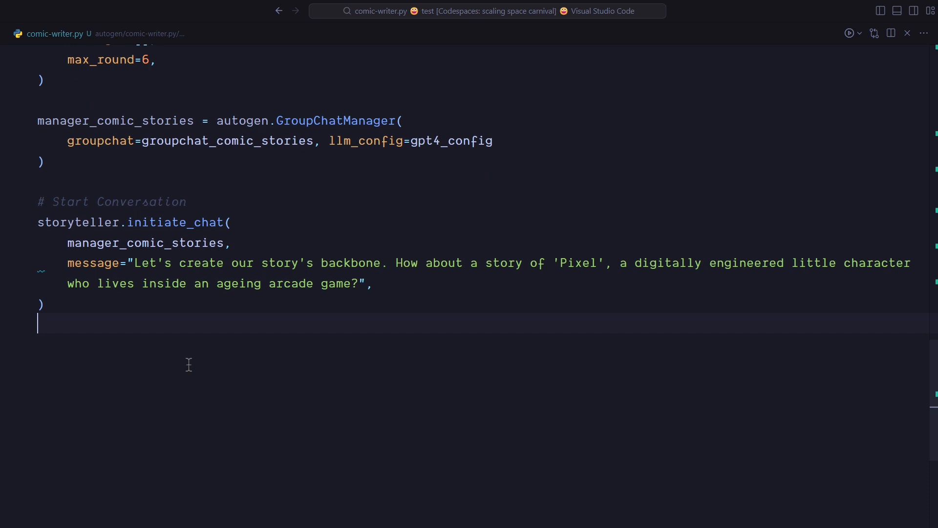
Bring up a workspace terminal with the command python comic-writer.py entered but not run.
key("ctrl+`")
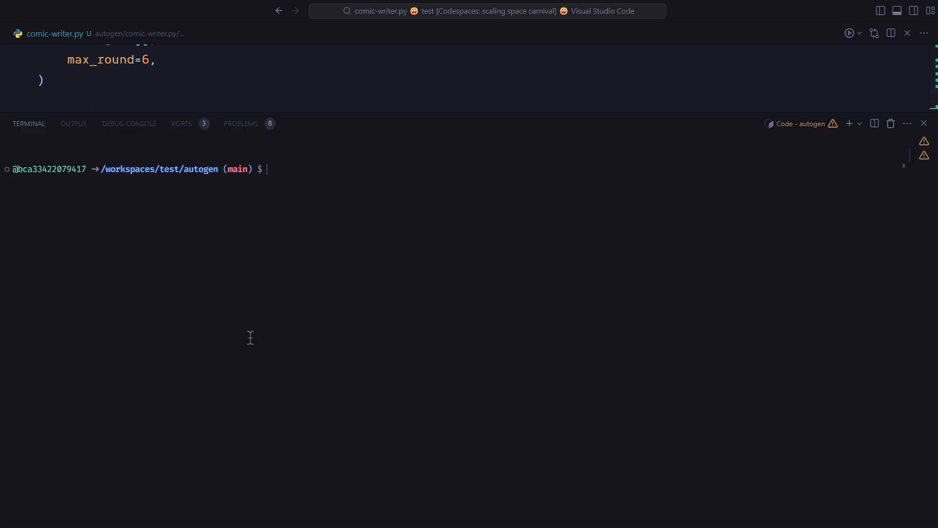
type("python")
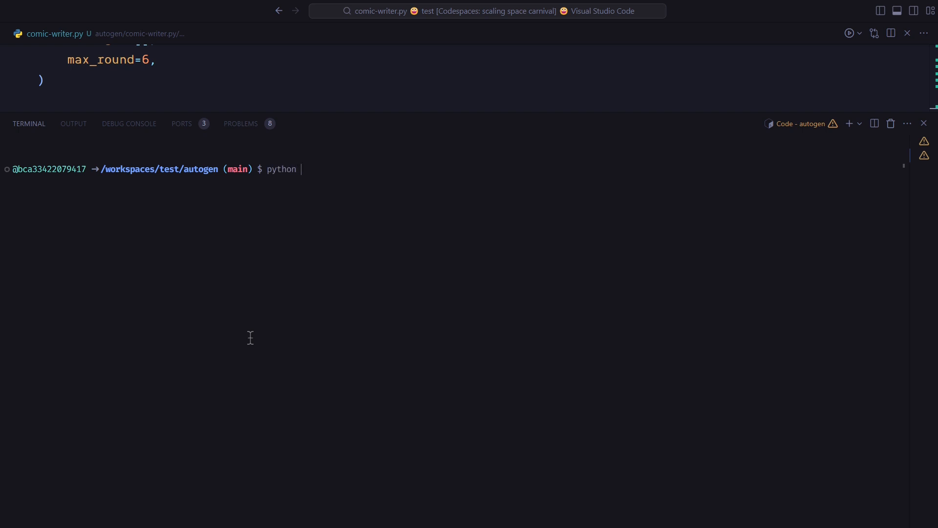
type("com")
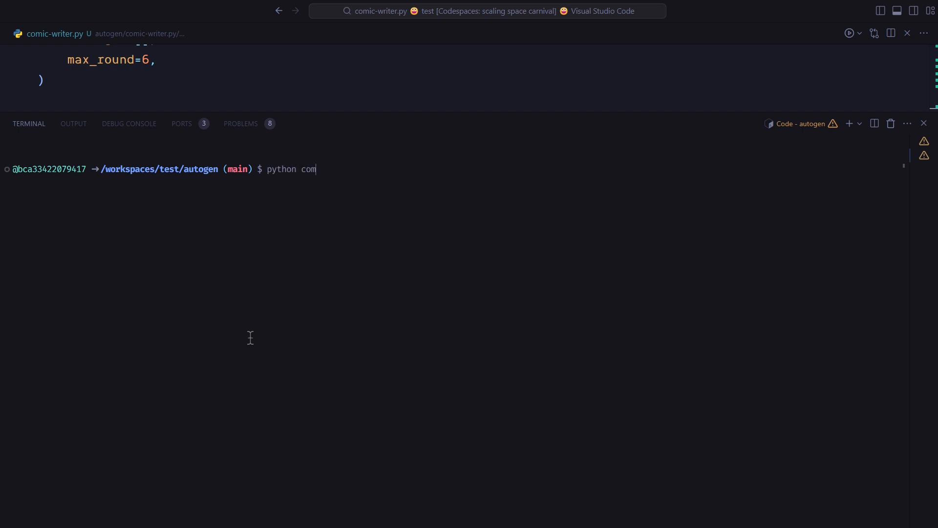
type("ic-writer")
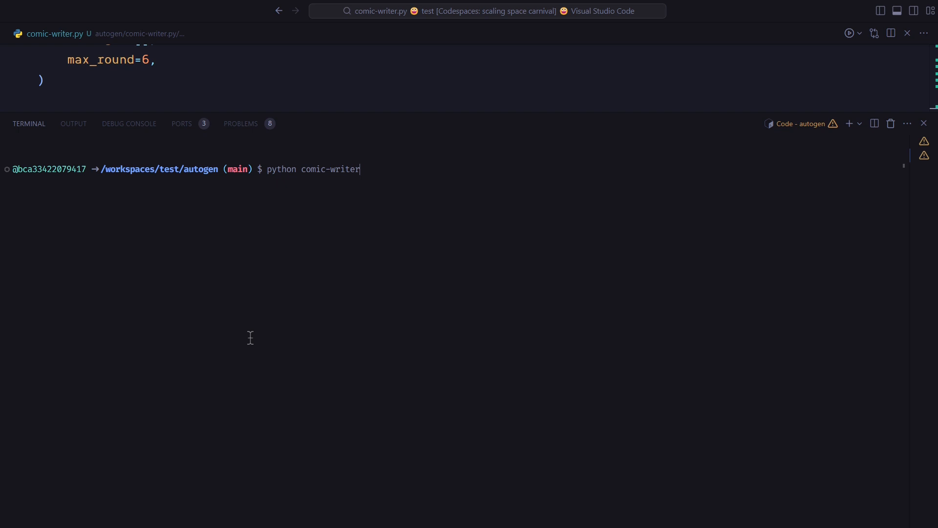
type(".")
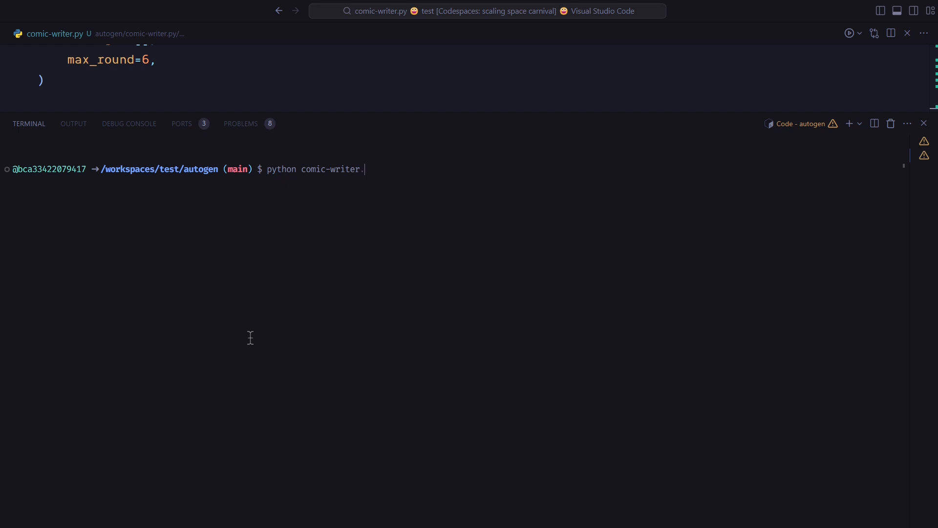
type("py")
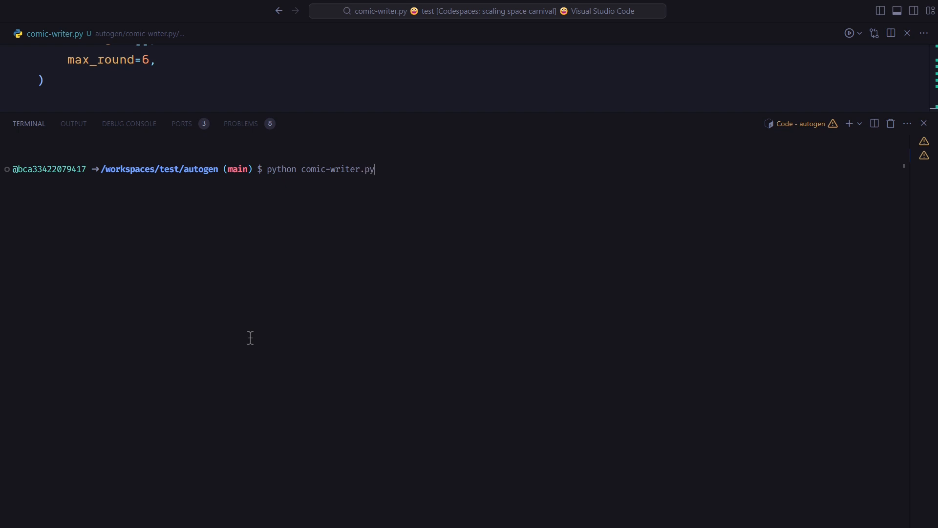